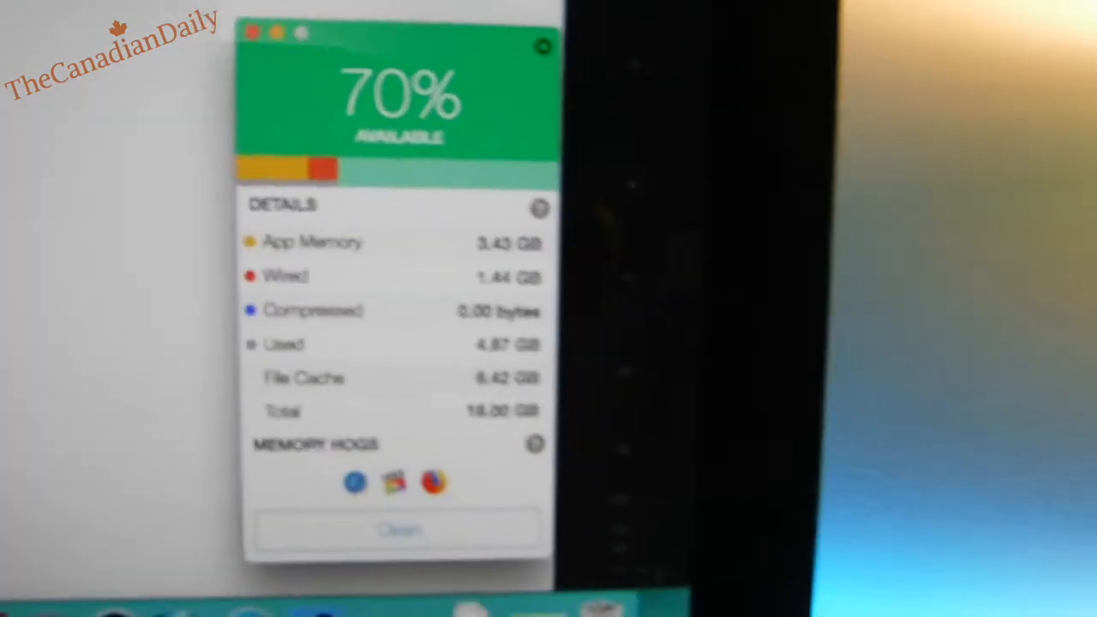
Start a memory clean from the 70%-available screen, bringing up the 0% progress view.
click(399, 529)
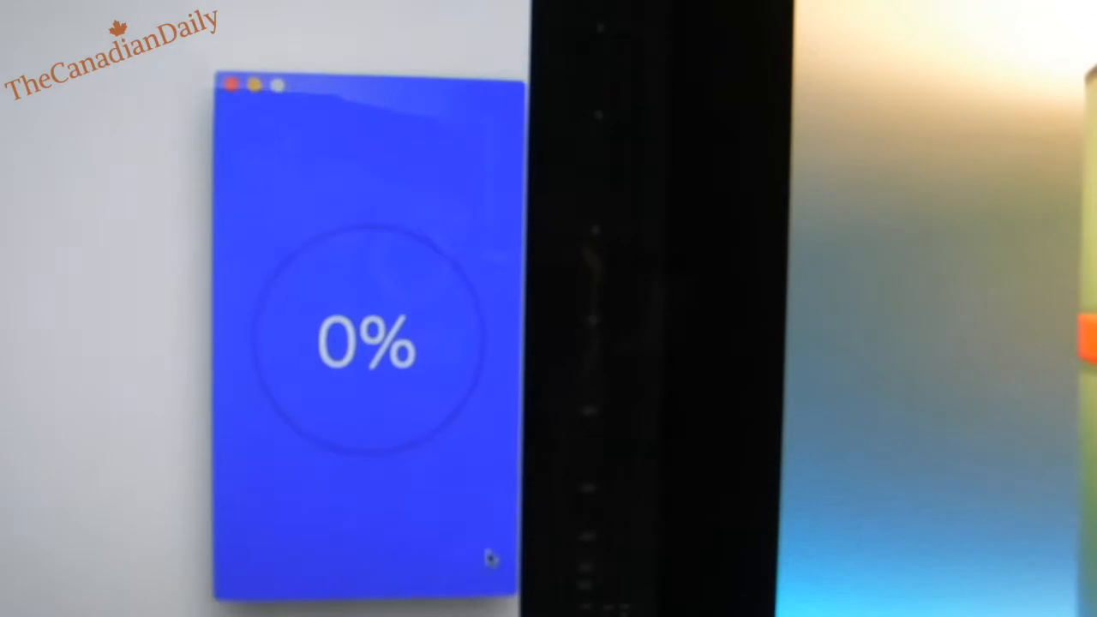